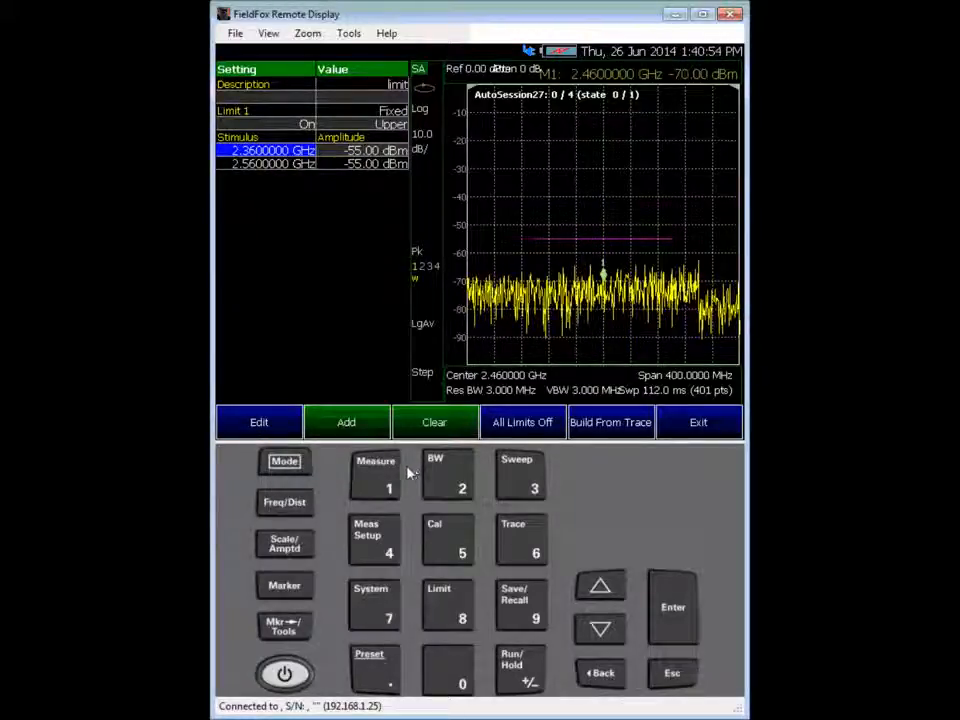
{"action": "mouse_move", "coordinate": [324, 336]}
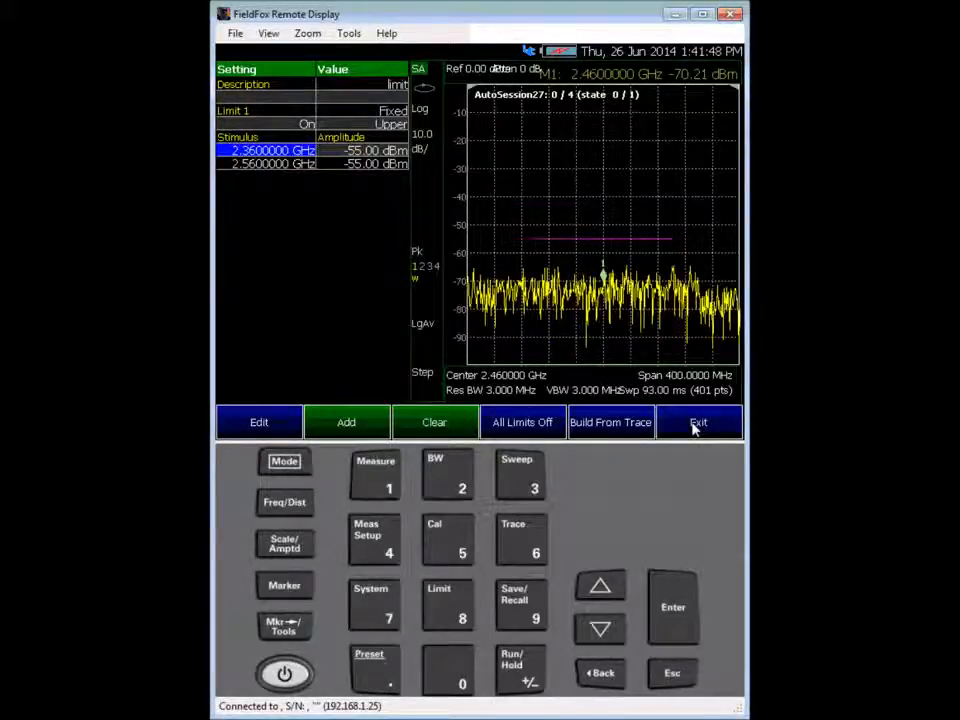
Leave the limit table and mask options, then reach the recording frequency-mask trigger configuration.
{"action": "left_click", "coordinate": [696, 420]}
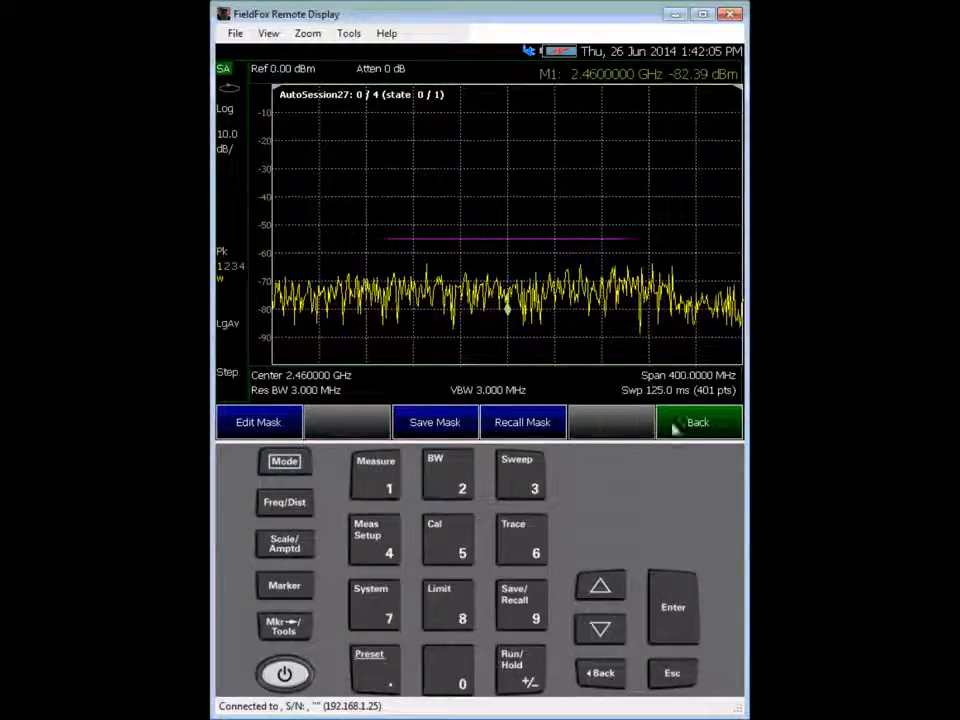
{"action": "left_click", "coordinate": [696, 420]}
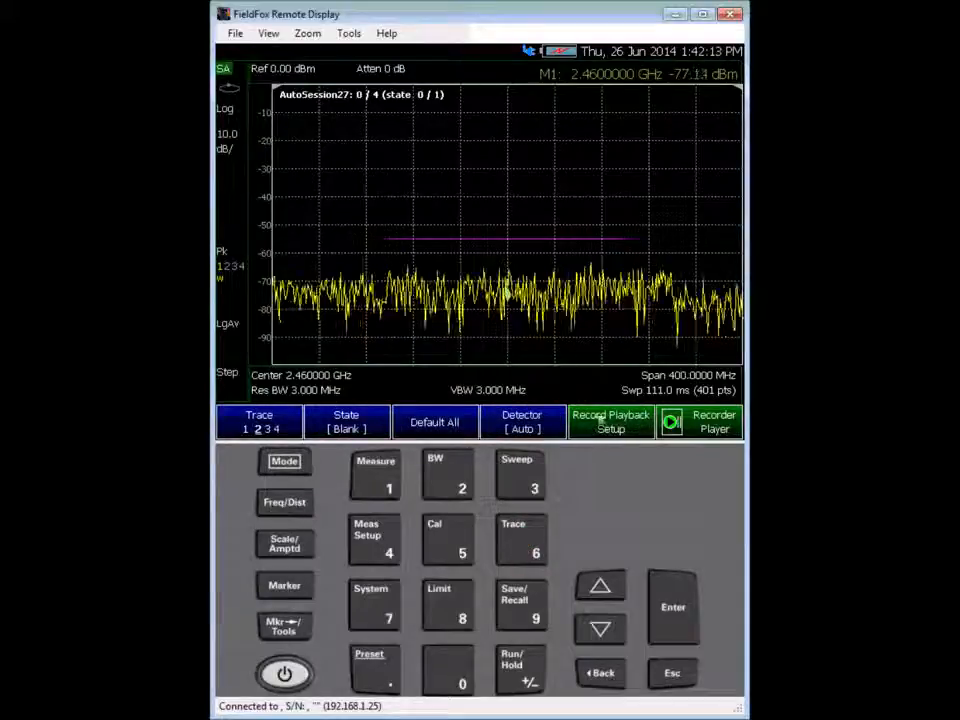
{"action": "left_click", "coordinate": [610, 420]}
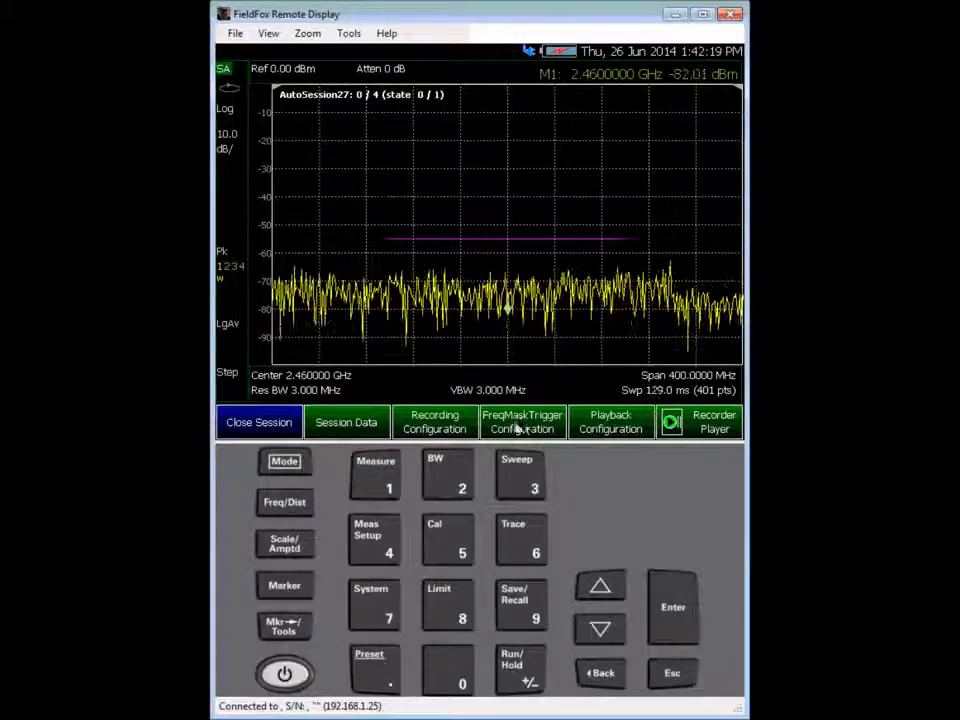
{"action": "left_click", "coordinate": [522, 420]}
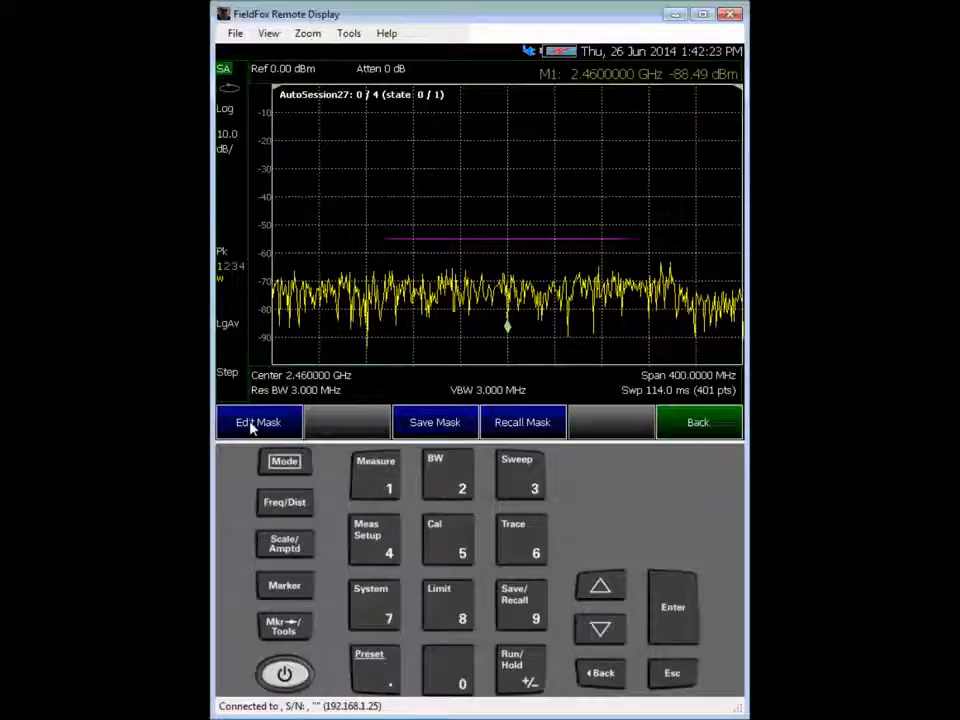
{"action": "left_click", "coordinate": [260, 422]}
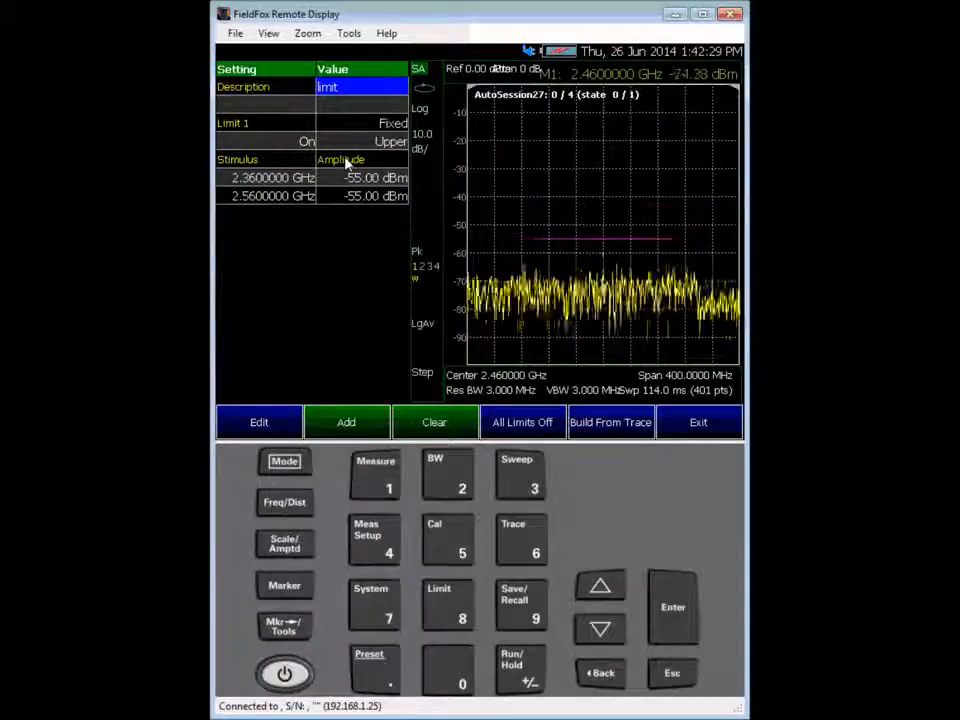
{"action": "left_click", "coordinate": [600, 628]}
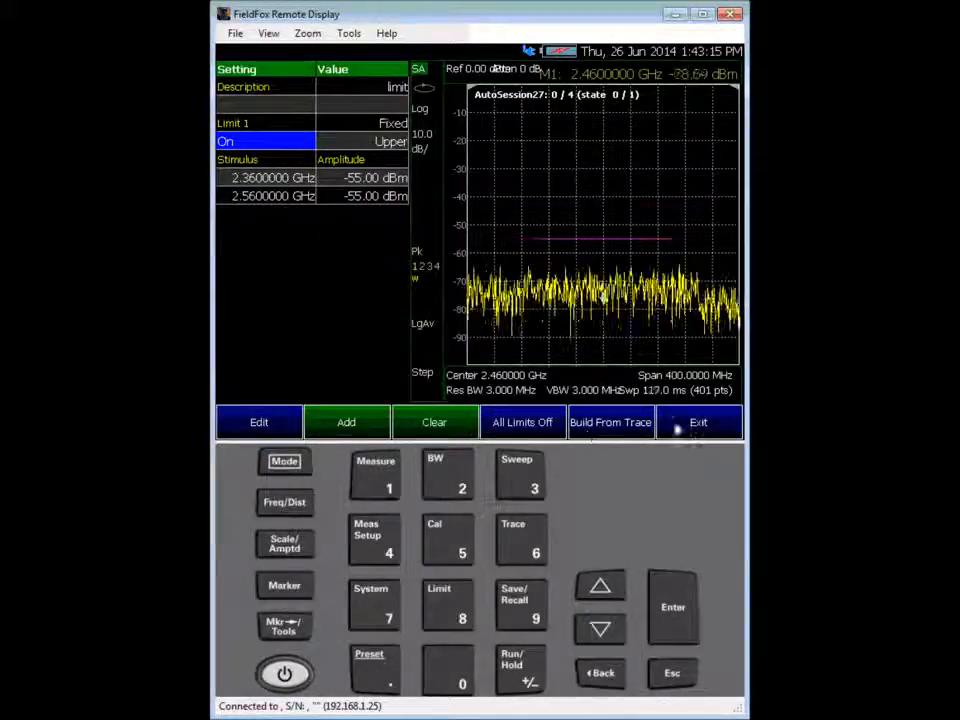
{"action": "left_click", "coordinate": [698, 420]}
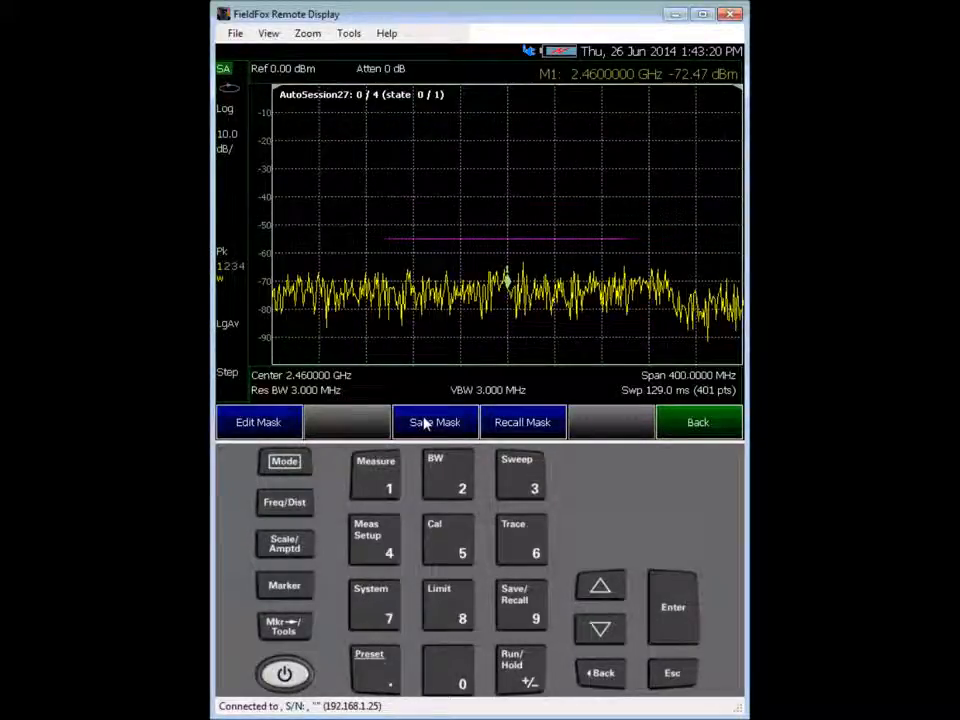
Save the current frequency mask as a limit line file named Value.
{"action": "left_click", "coordinate": [436, 422]}
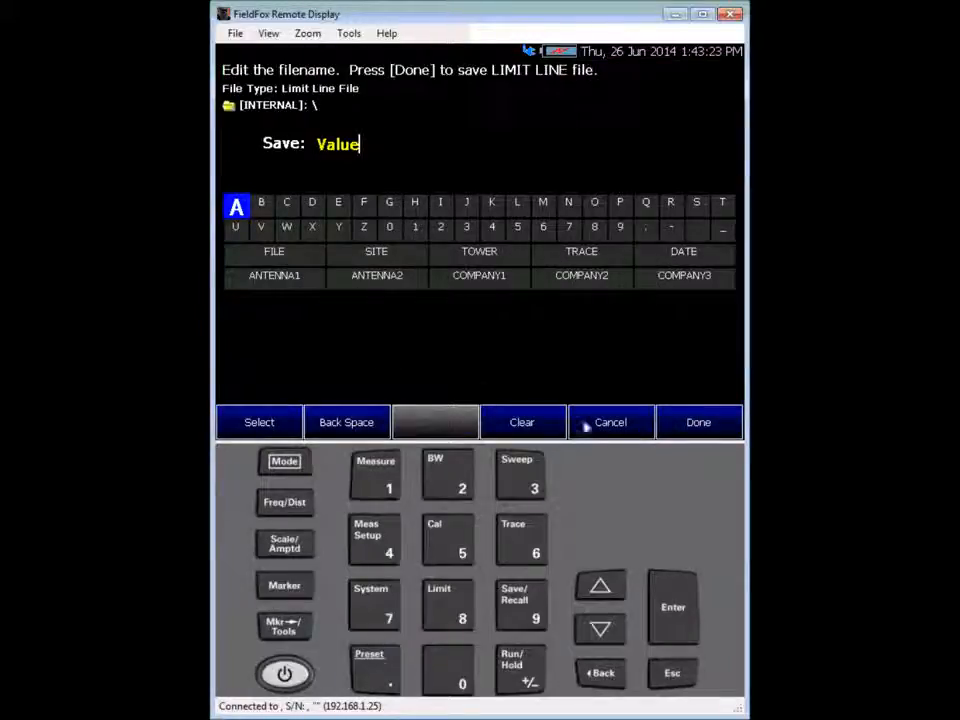
{"action": "left_click", "coordinate": [698, 420]}
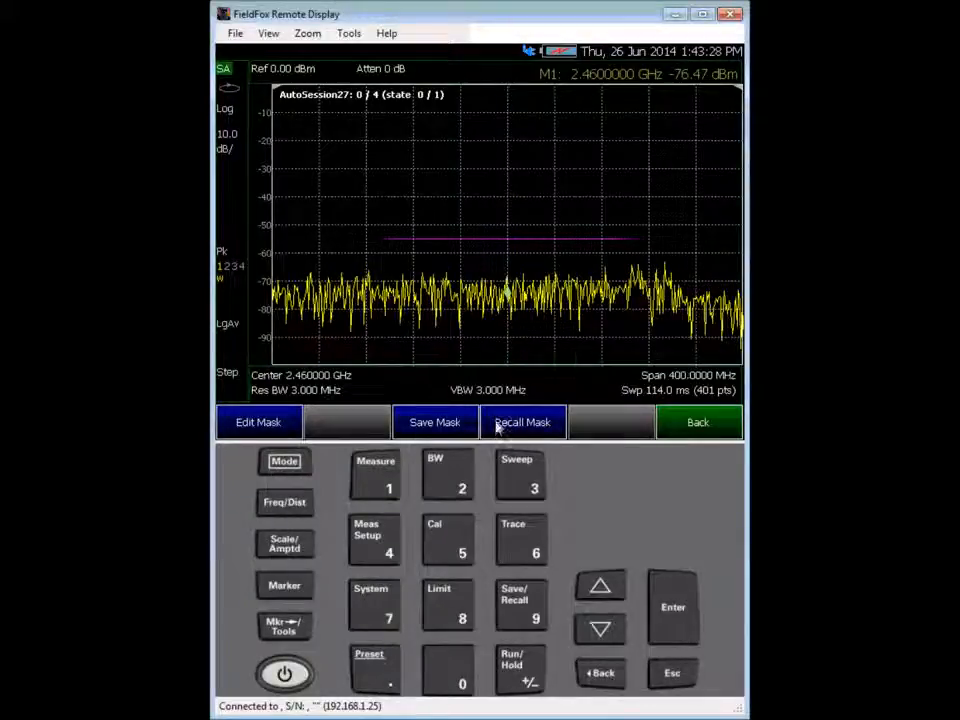
{"action": "left_click", "coordinate": [522, 420]}
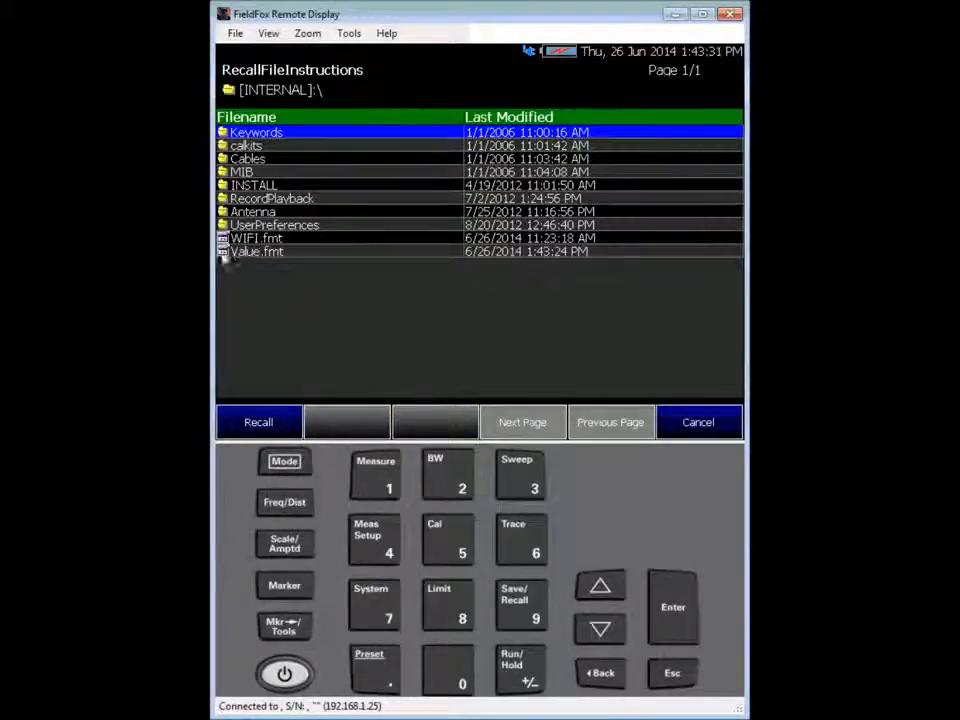
{"action": "left_click", "coordinate": [256, 238]}
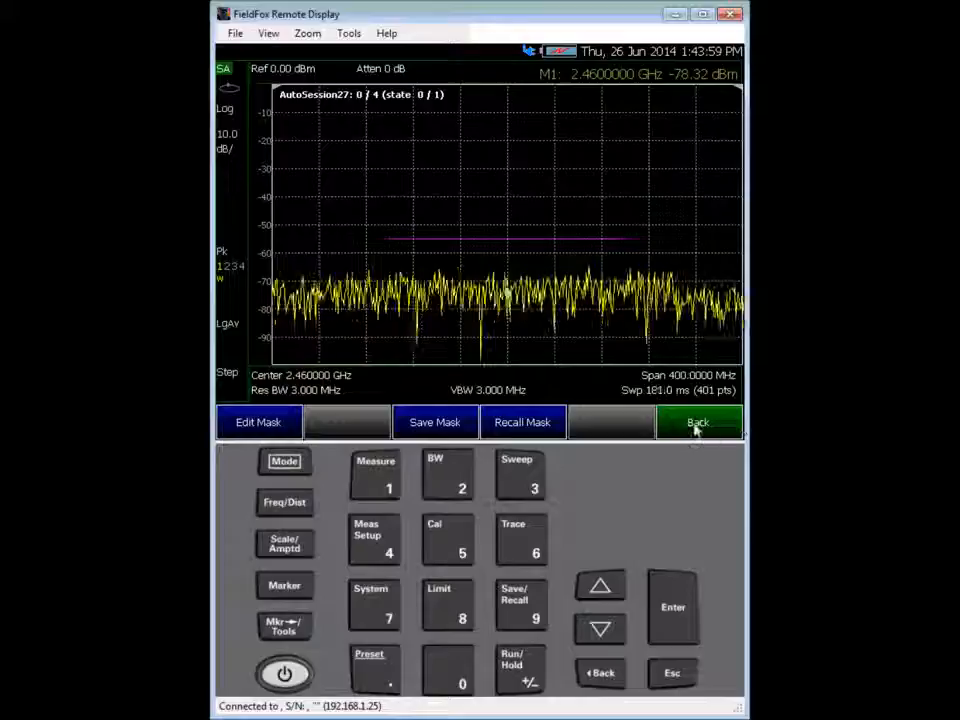
Close the previous recording session and create the new empty session AutoSession28.
{"action": "left_click", "coordinate": [698, 420]}
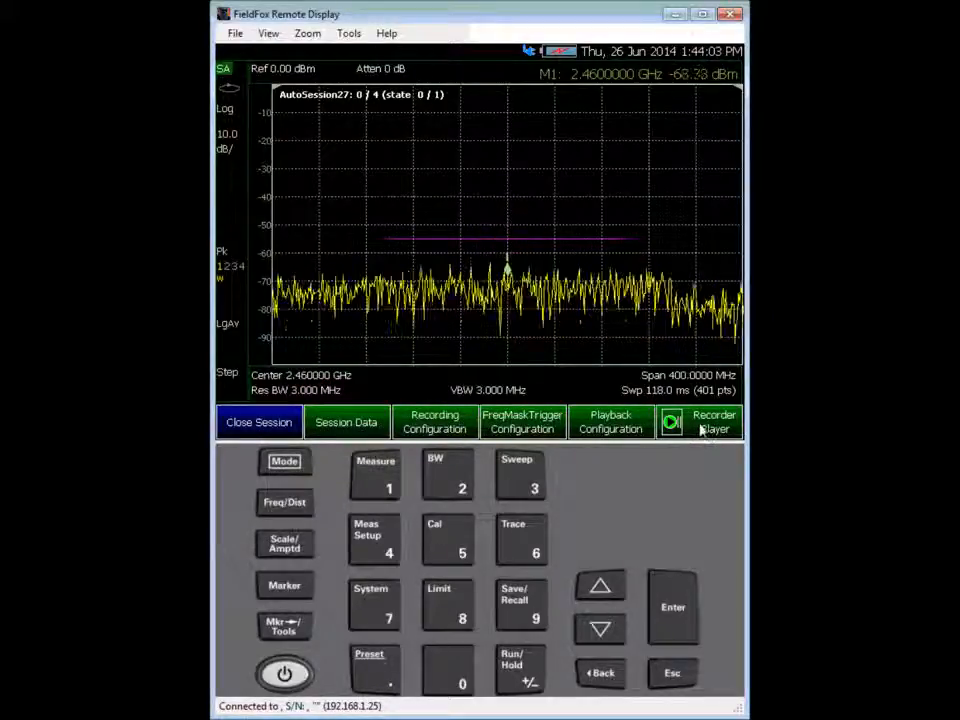
{"action": "left_click", "coordinate": [712, 420]}
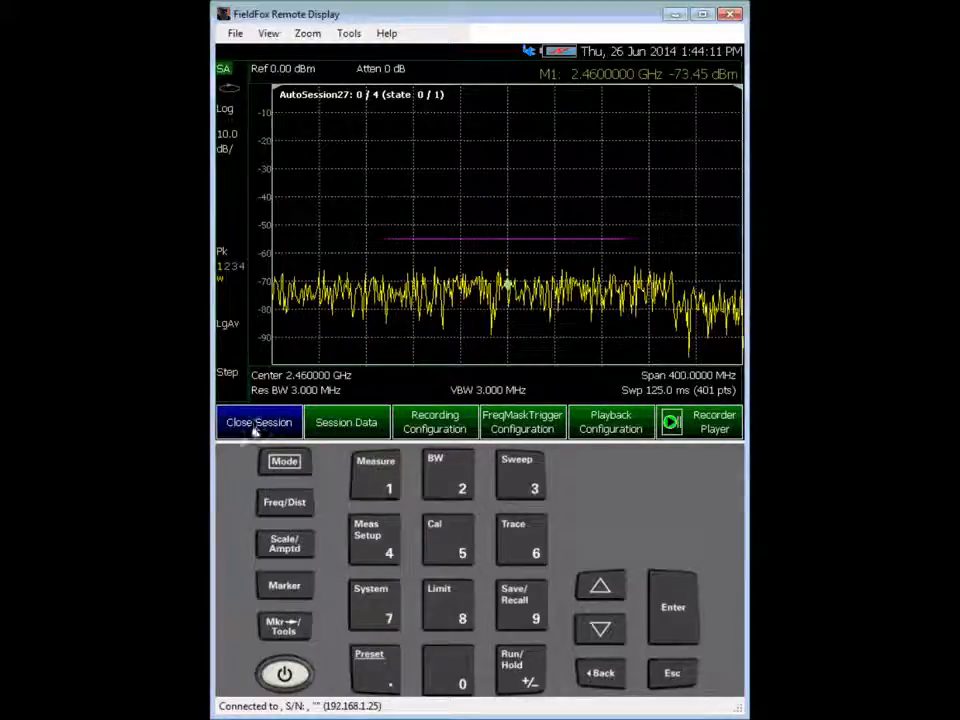
{"action": "left_click", "coordinate": [258, 422]}
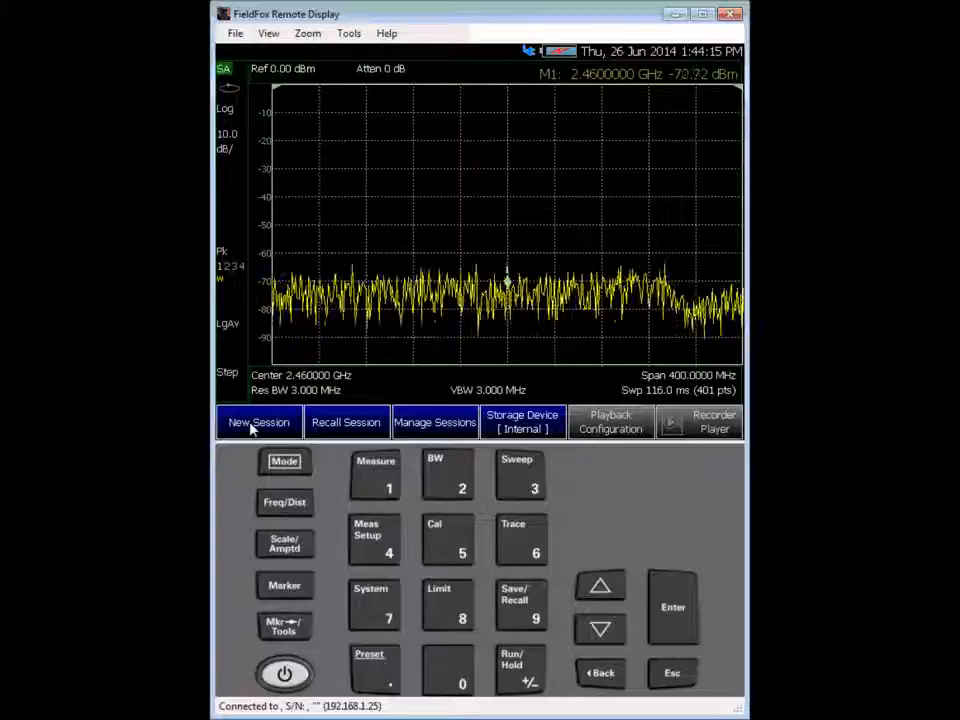
{"action": "left_click", "coordinate": [260, 422]}
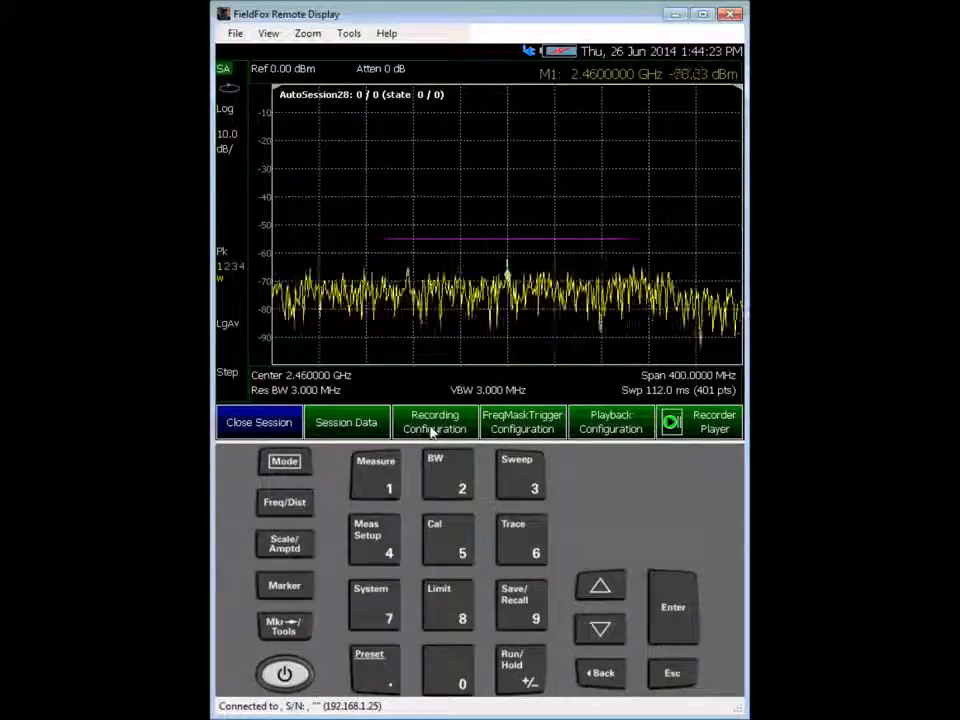
{"action": "left_click", "coordinate": [436, 420]}
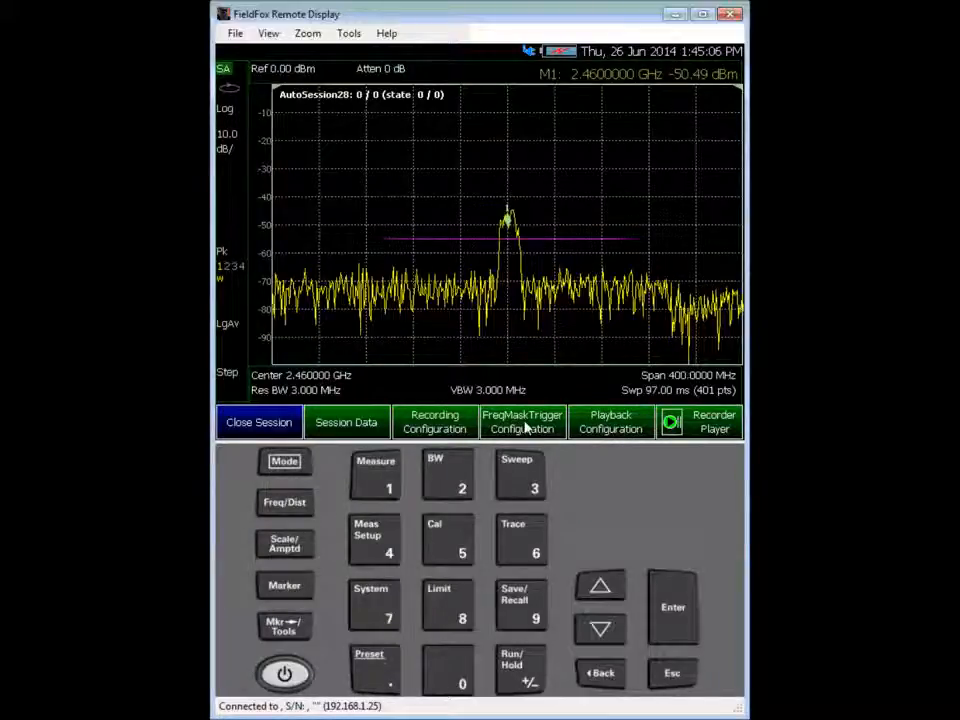
{"action": "left_click", "coordinate": [522, 420]}
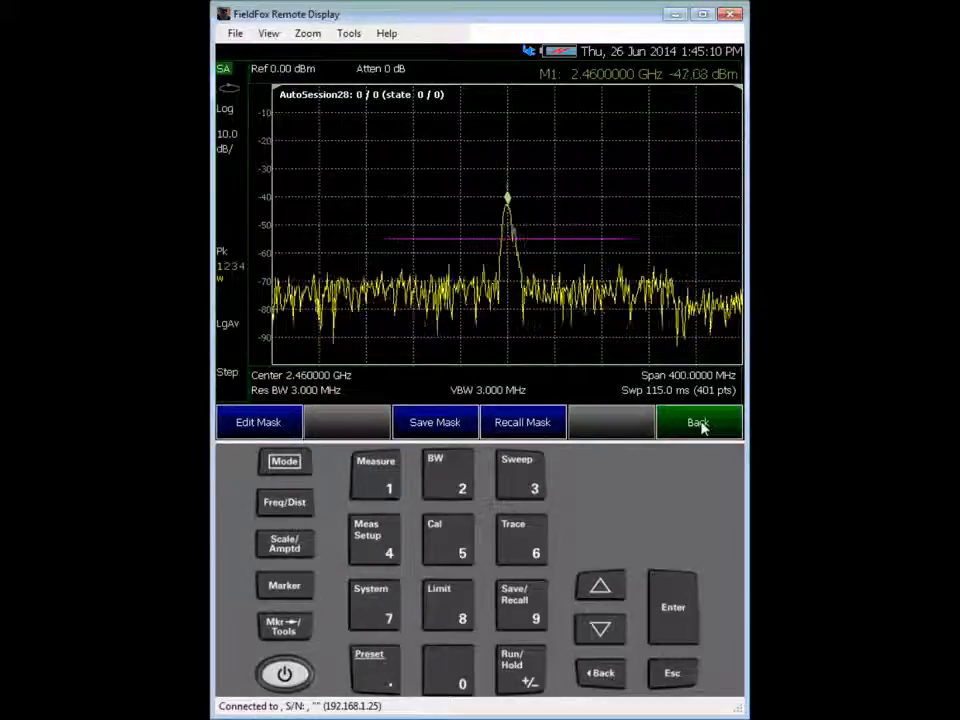
{"action": "left_click", "coordinate": [698, 420]}
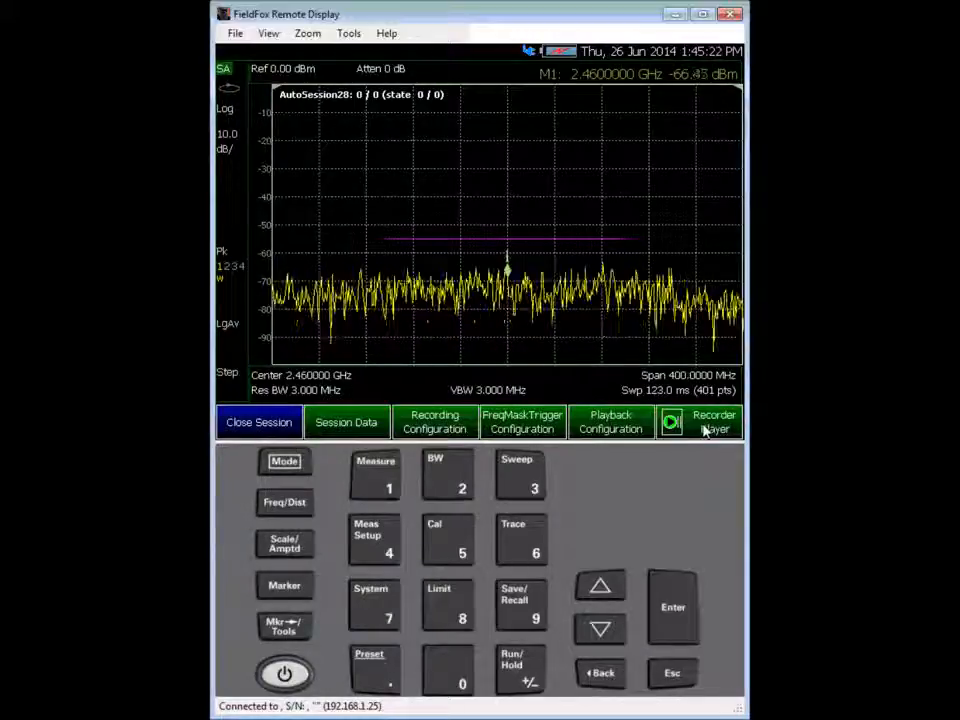
Set FreqMaskTrigger ON in the recording configuration (30 s record time) and return to session options.
{"action": "left_click", "coordinate": [714, 420]}
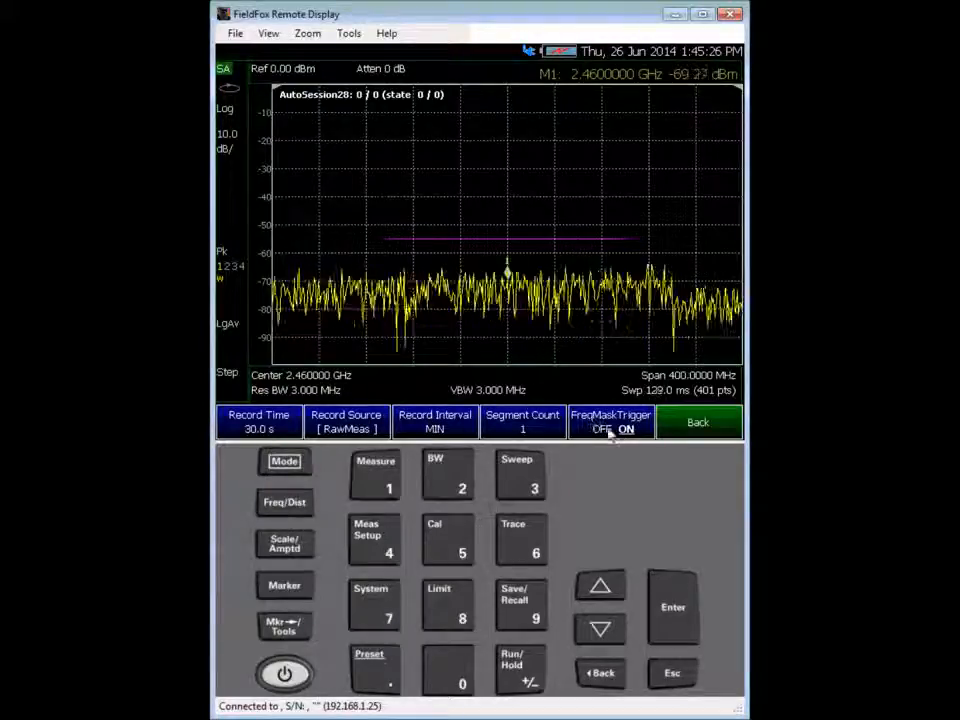
{"action": "left_click", "coordinate": [612, 420]}
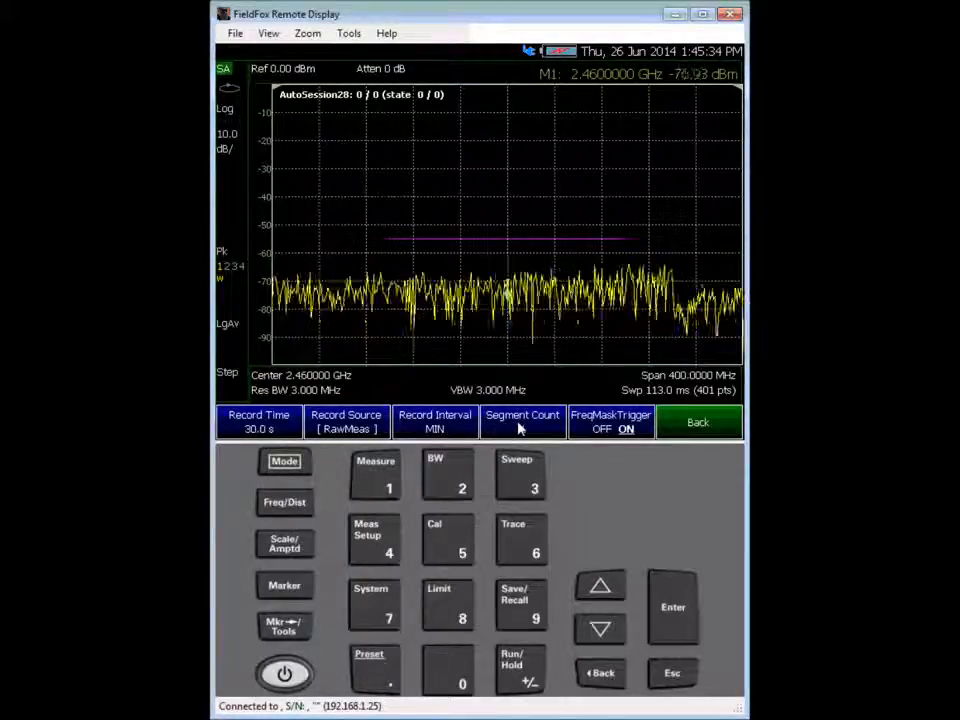
{"action": "left_click", "coordinate": [522, 420]}
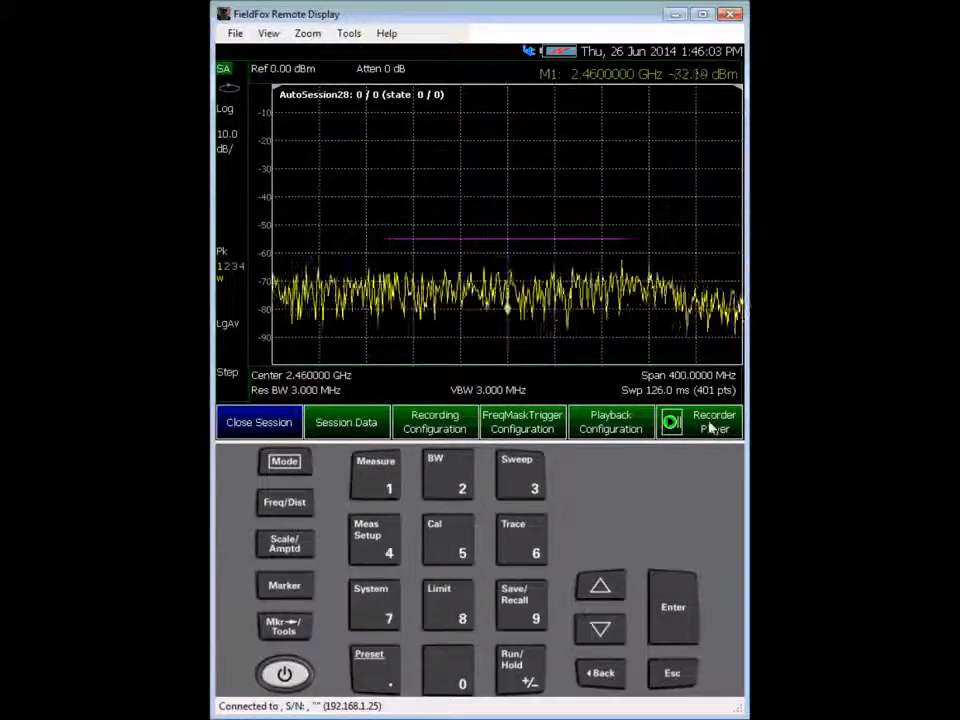
Start recording in the recorder player so AutoSession28 captures four mask-triggered bursts.
{"action": "left_click", "coordinate": [714, 420]}
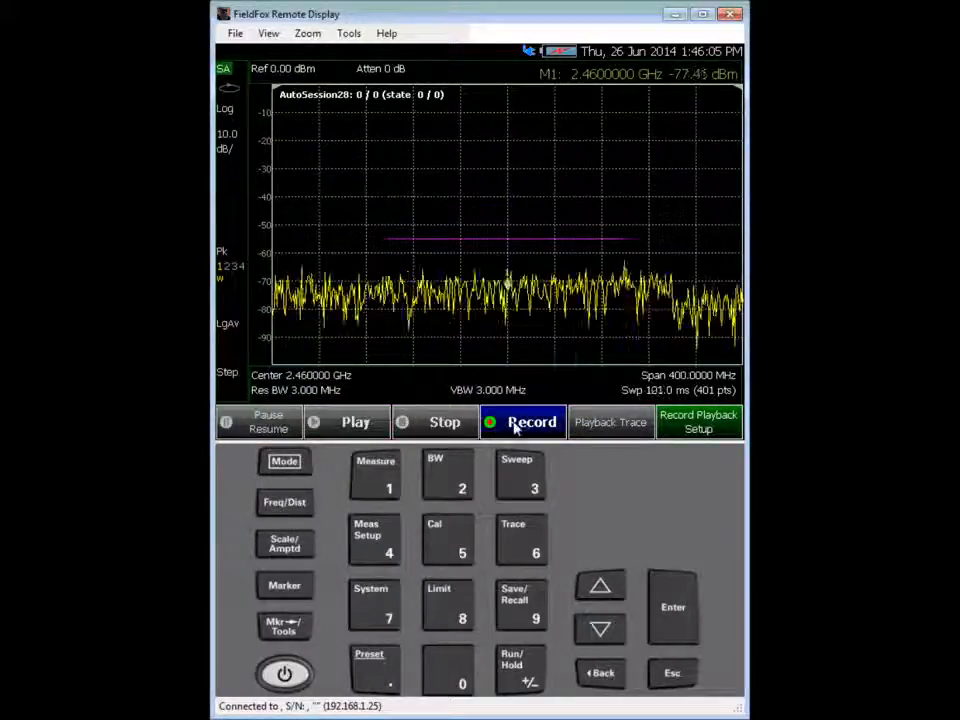
{"action": "left_click", "coordinate": [524, 420]}
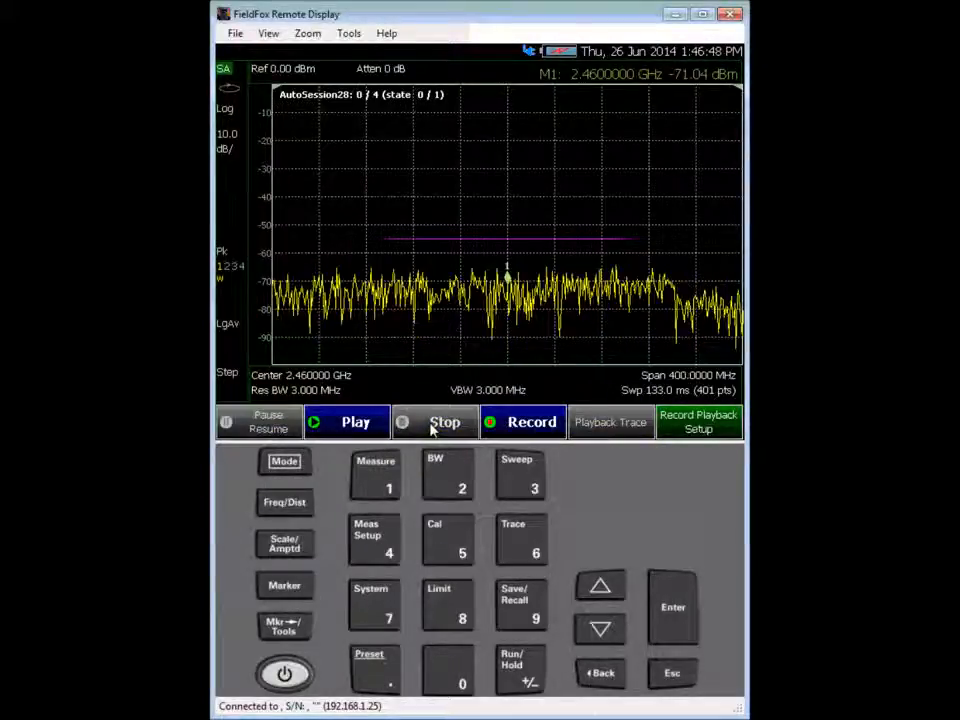
Stop the recording and begin playback of AutoSession28's captured bursts.
{"action": "left_click", "coordinate": [356, 420]}
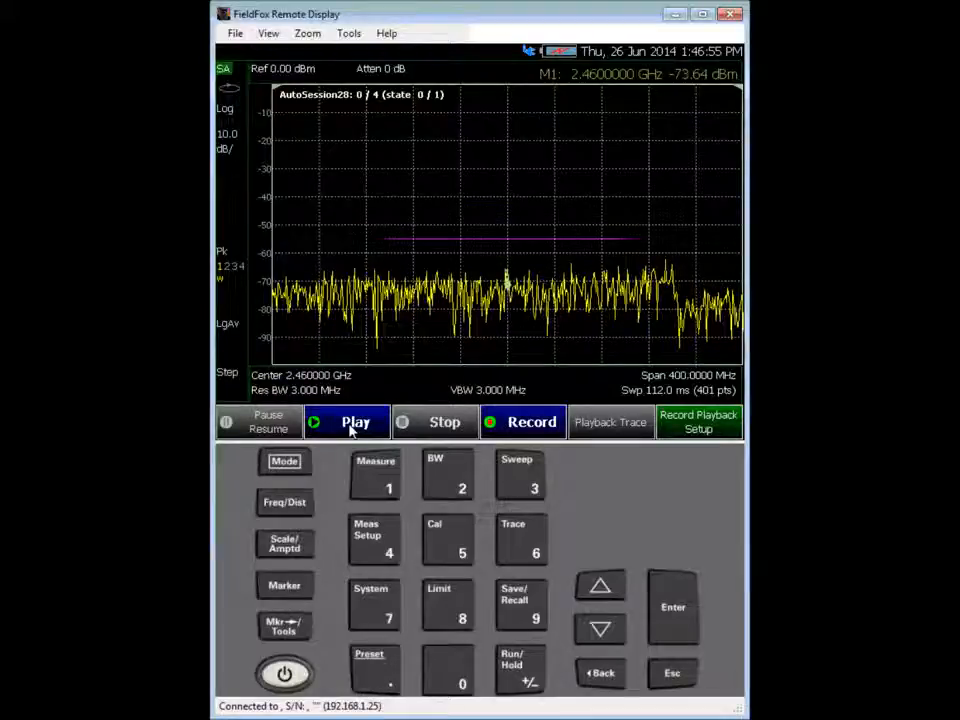
{"action": "left_click", "coordinate": [356, 420]}
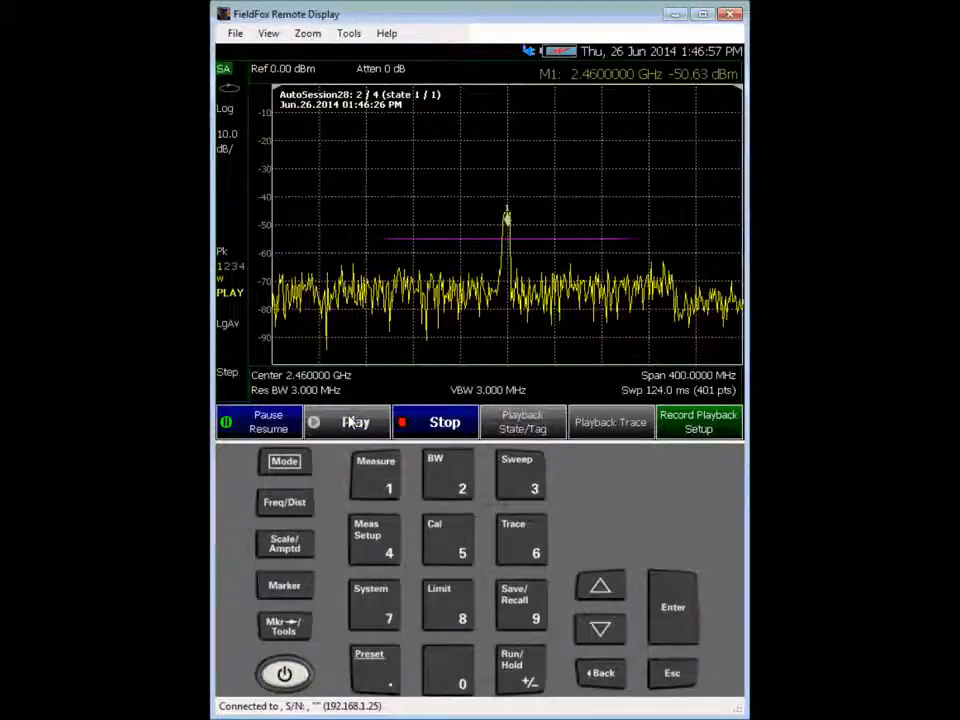